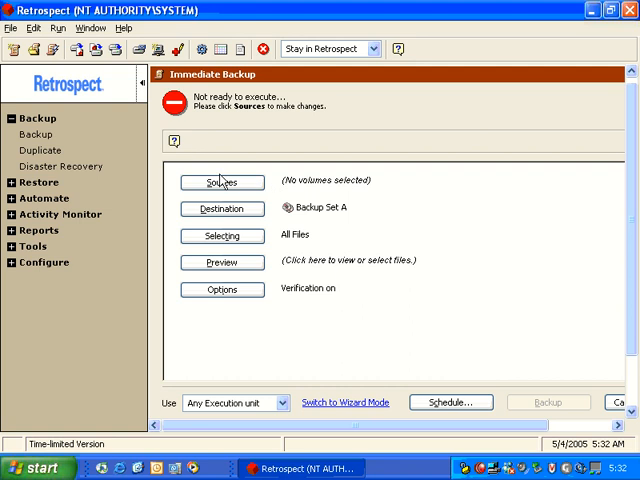
Step: Create a new empty source group named 'accounting' from the Sources selection
click(221, 182)
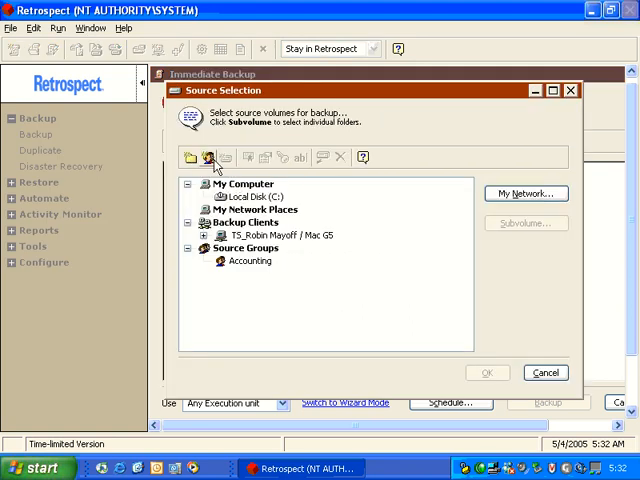
mouse_move(208, 157)
text(a)
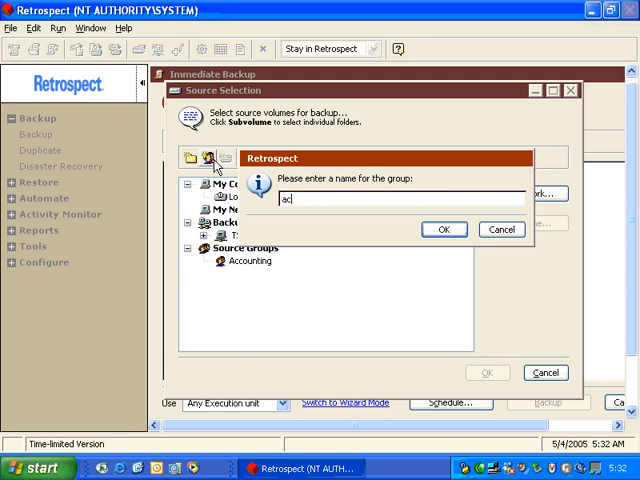
text(counting)
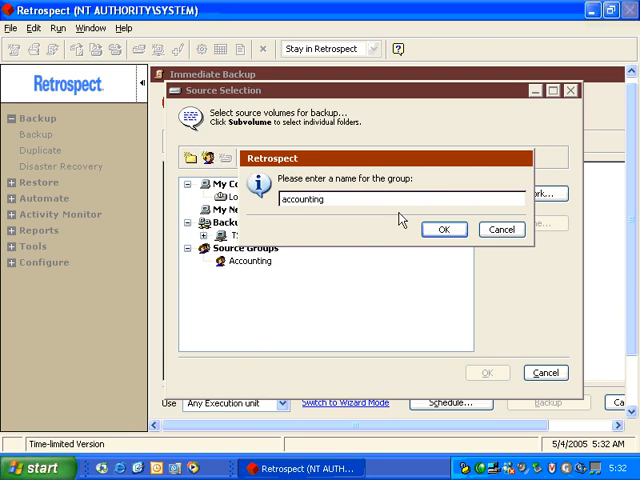
click(444, 229)
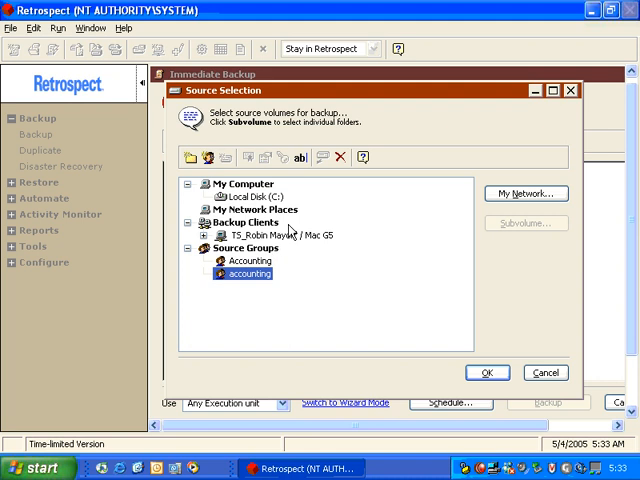
click(252, 195)
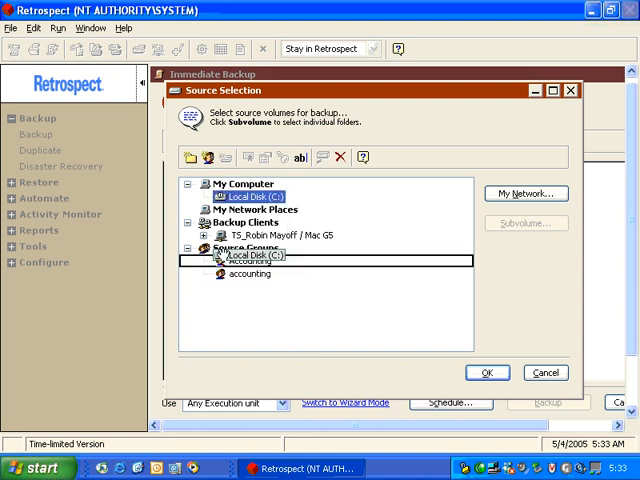
click(207, 261)
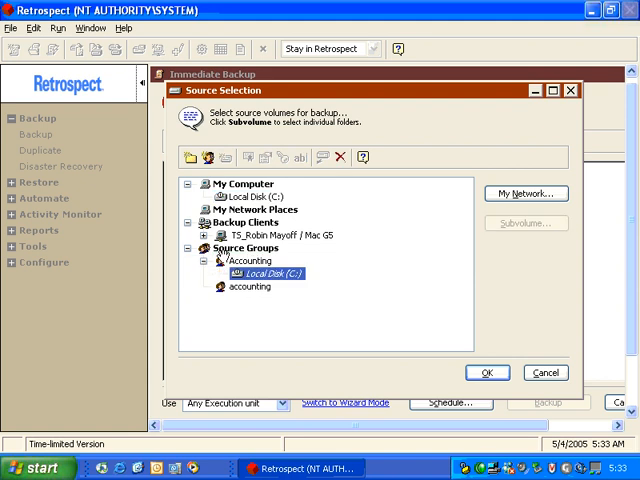
mouse_move(432, 321)
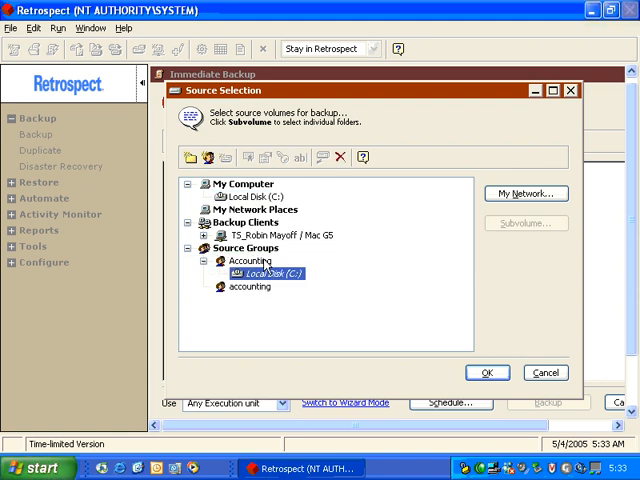
click(250, 261)
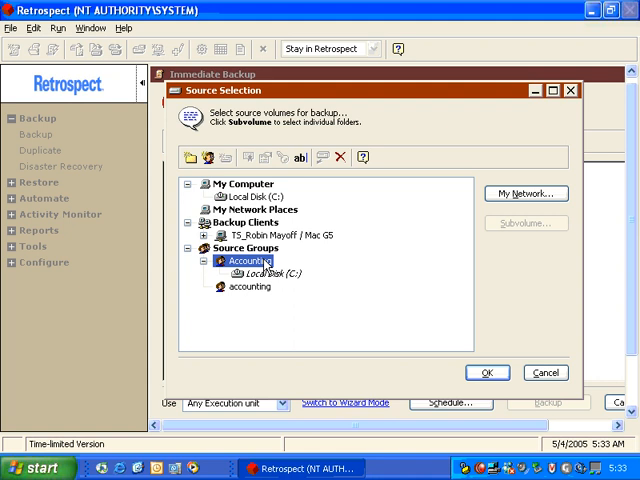
mouse_move(265, 262)
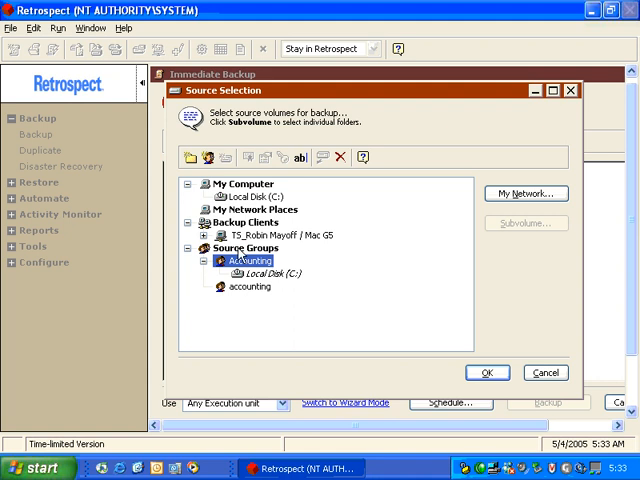
click(270, 274)
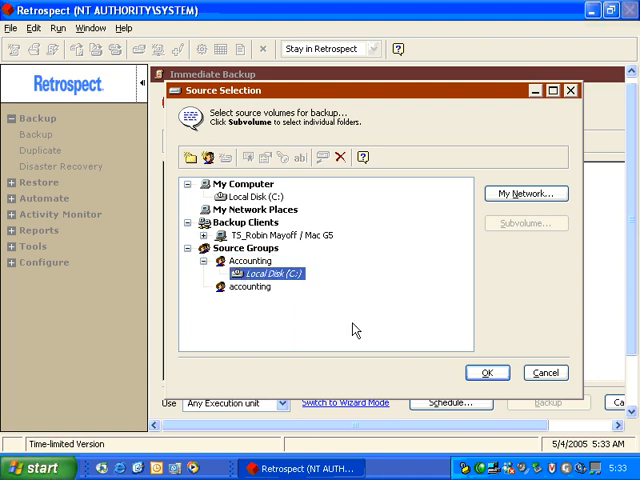
click(340, 157)
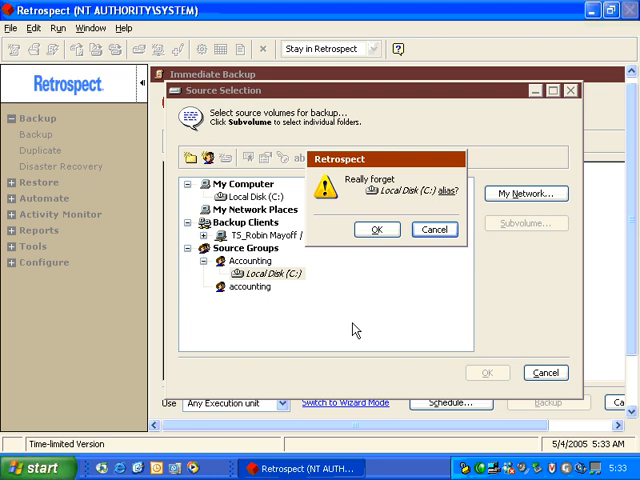
click(376, 229)
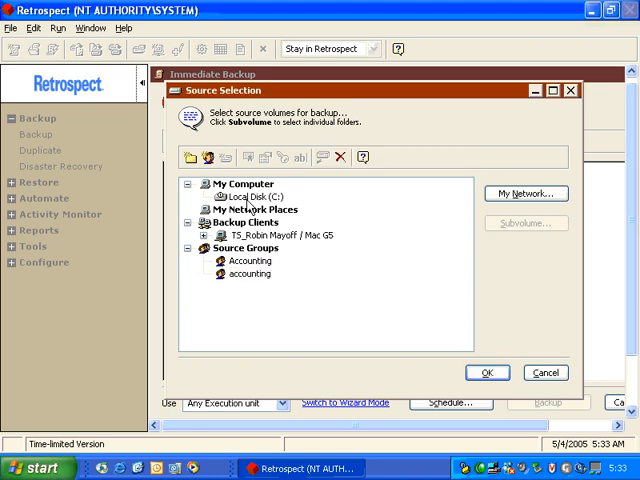
Step: Define C: folders as subvolumes and place them in the Accounting group
click(525, 223)
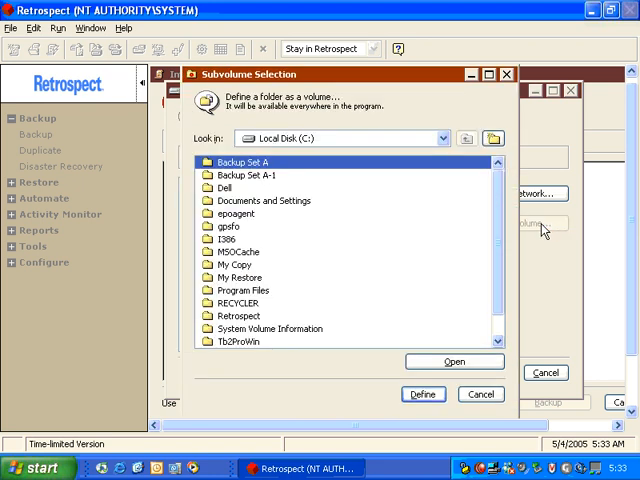
click(243, 251)
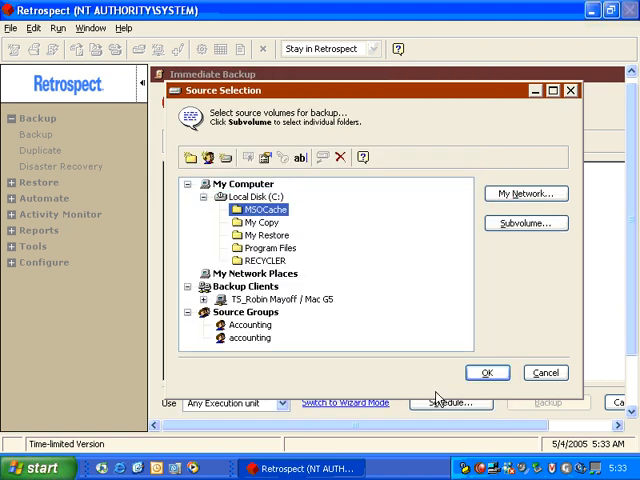
mouse_move(285, 262)
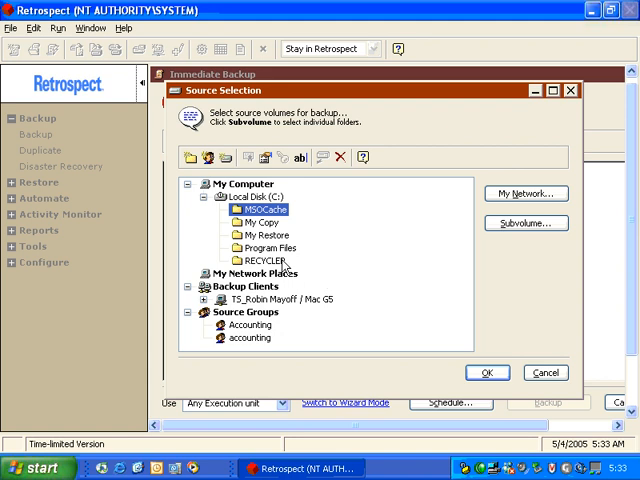
click(263, 260)
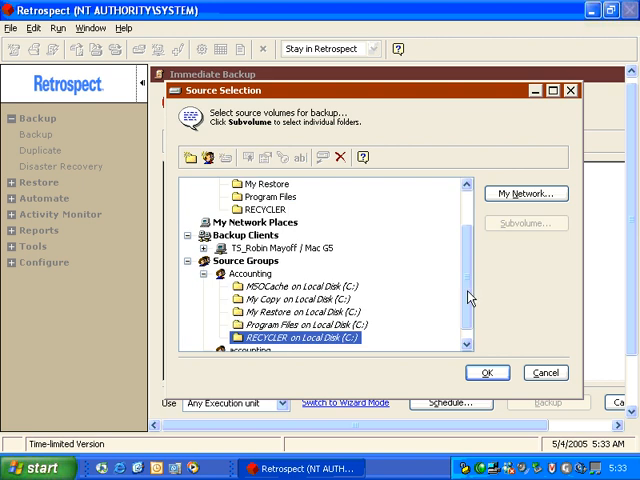
click(249, 274)
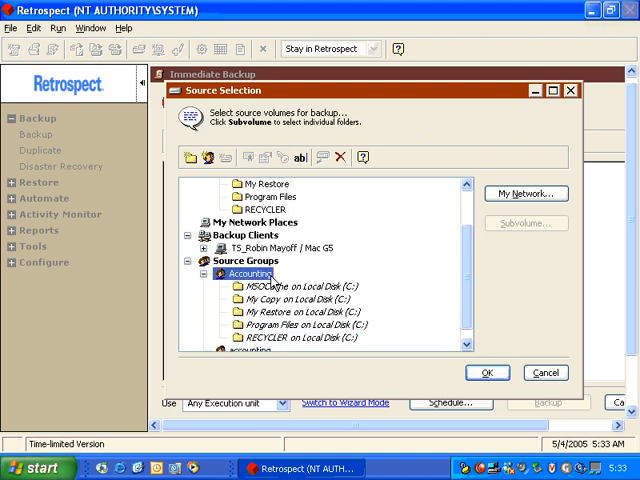
Step: Use the Accounting group as the backup source and preview its marked files
click(487, 372)
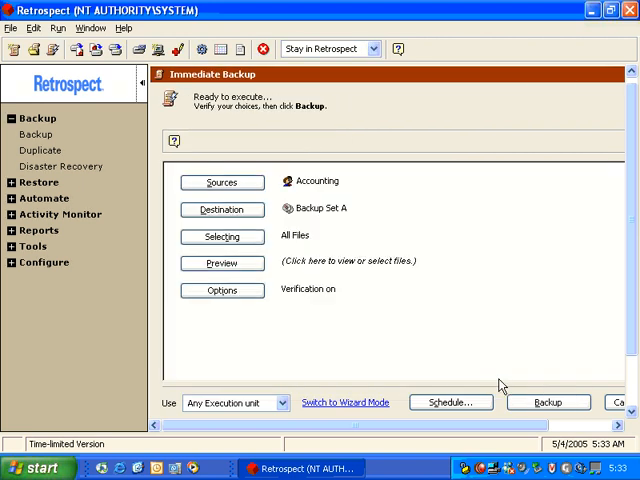
mouse_move(312, 333)
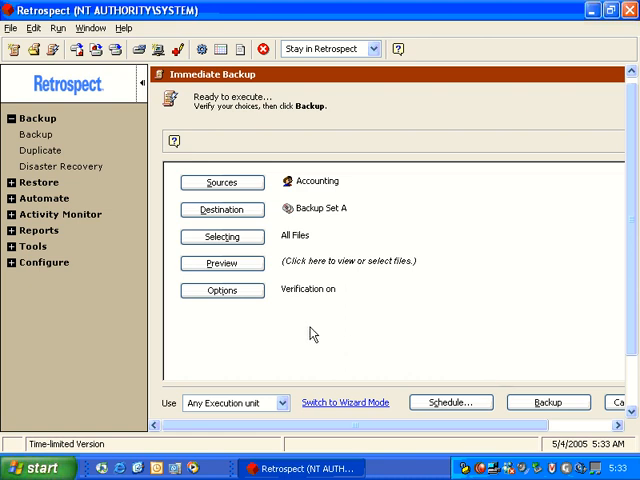
click(222, 263)
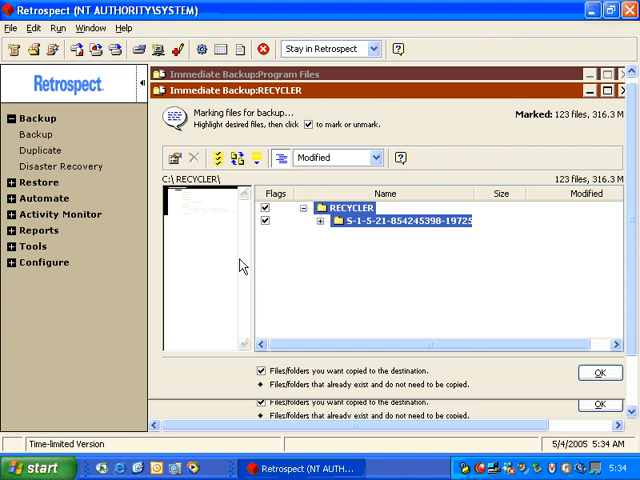
mouse_move(622, 95)
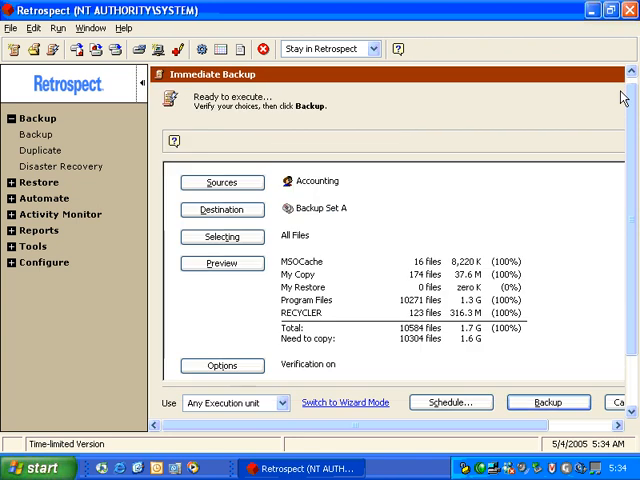
mouse_move(290, 288)
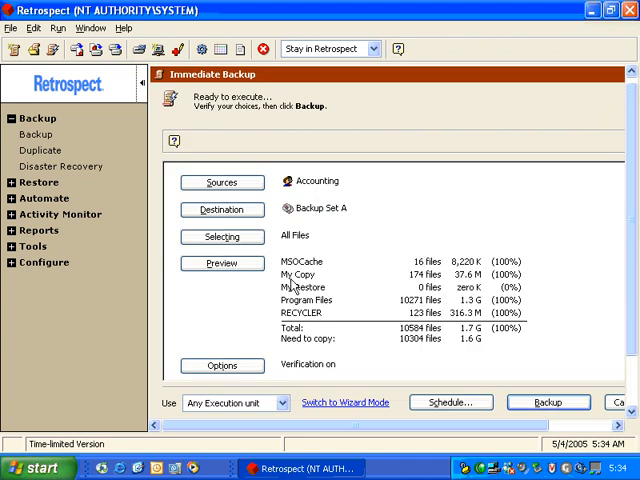
mouse_move(315, 188)
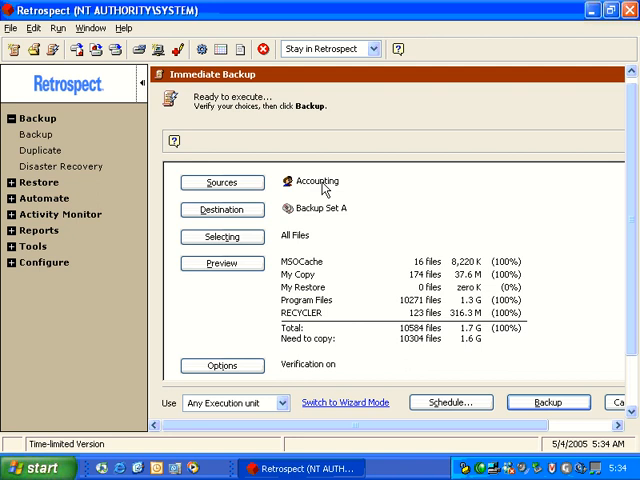
mouse_move(314, 351)
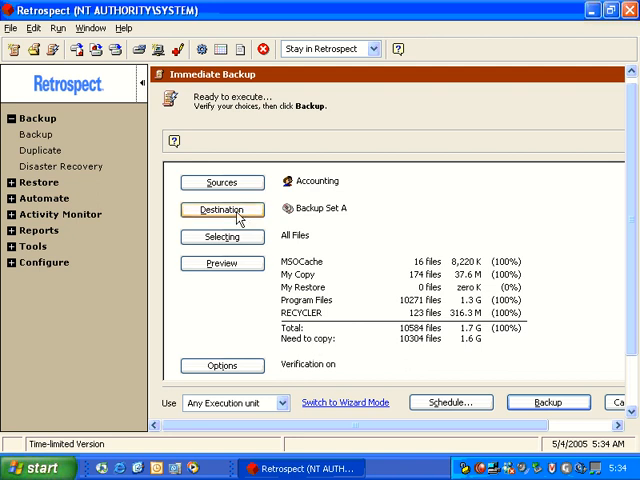
Step: Return to the backup source choices after reviewing the 10,584-file preview totals
click(221, 181)
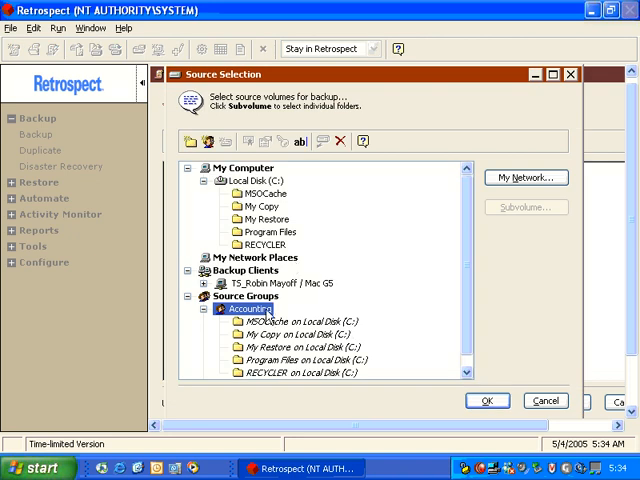
mouse_move(335, 380)
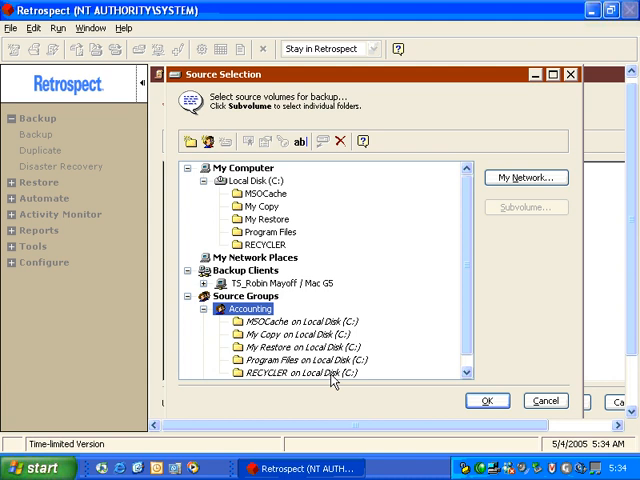
mouse_move(427, 258)
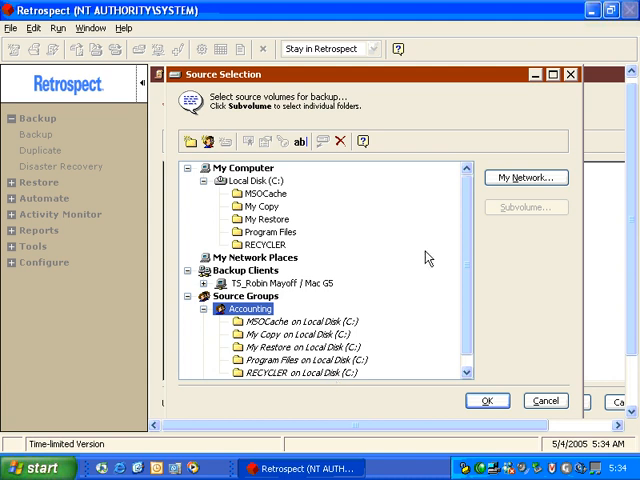
Step: Define the WPC11 folder on C: as a sixth subvolume in the Accounting group
click(237, 167)
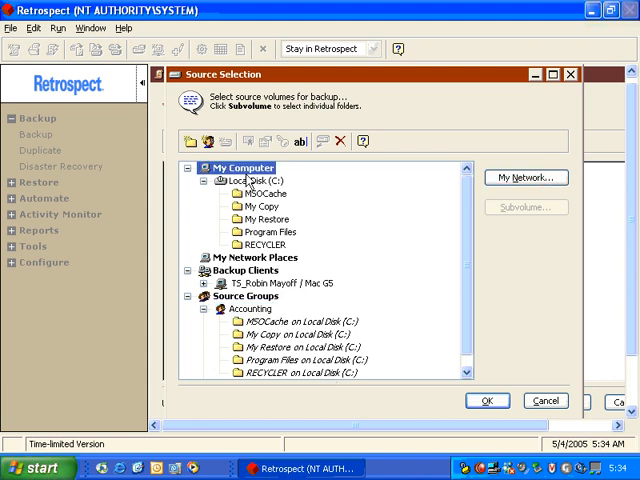
click(248, 181)
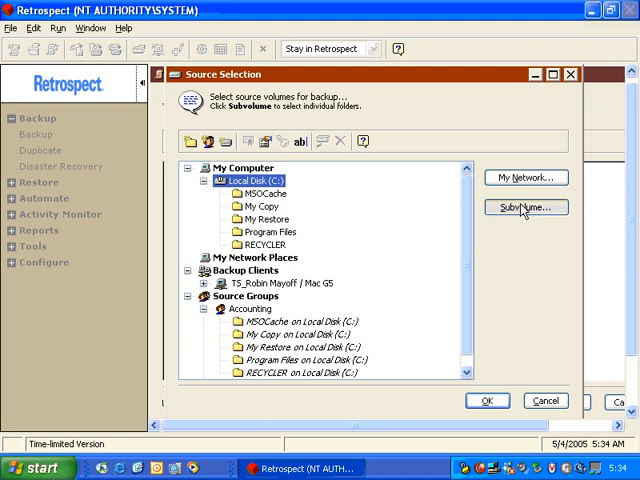
click(525, 207)
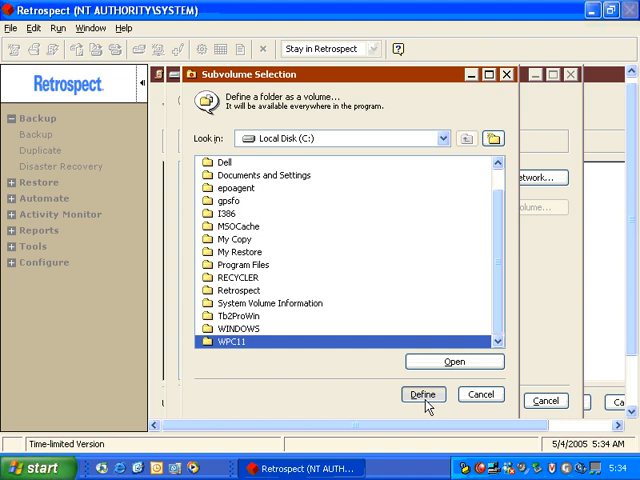
click(422, 393)
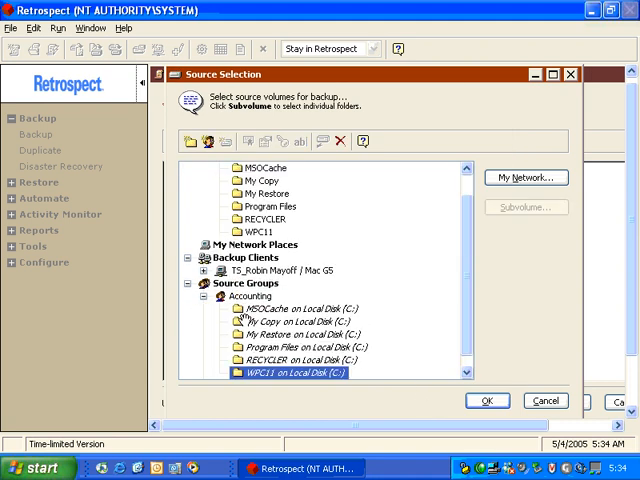